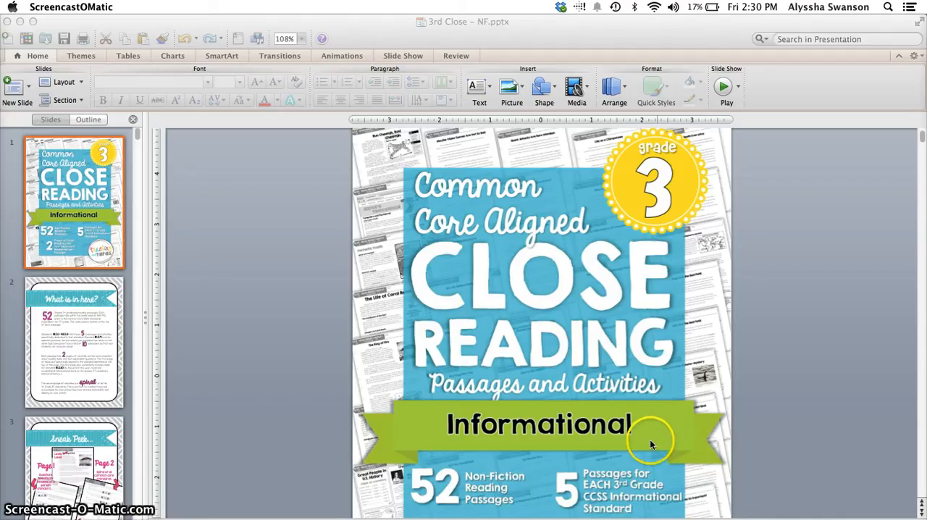
mouse_move(103, 405)
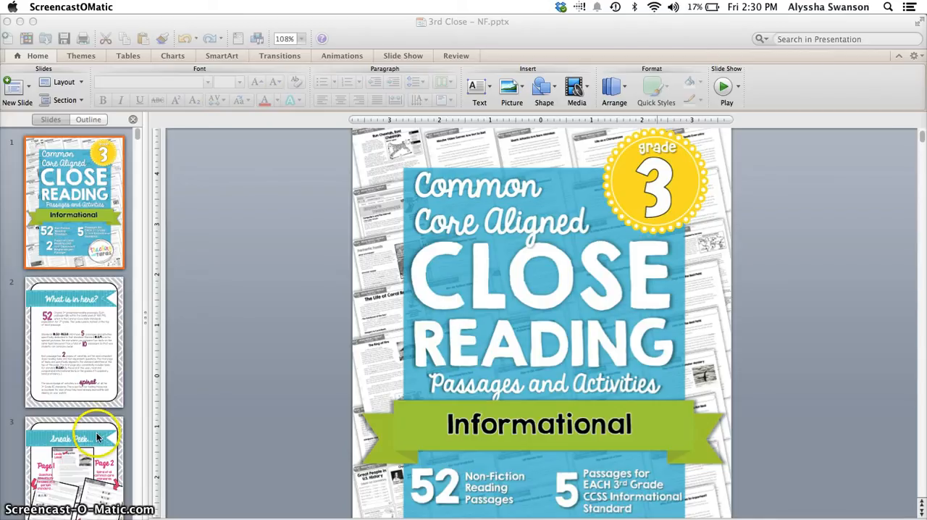
- Open slide 5, the 'How the Snow Led to Basketball' passage, and scroll through it
scroll(down, 3)
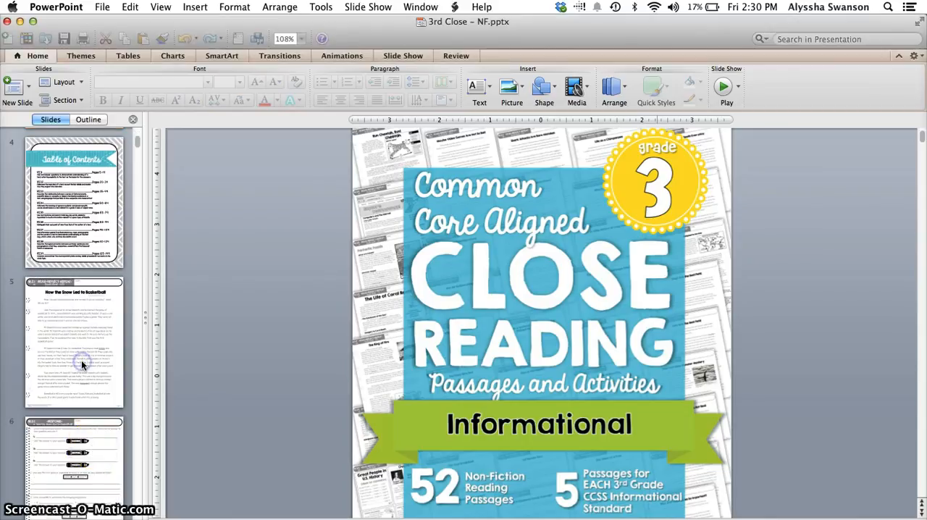
click(73, 342)
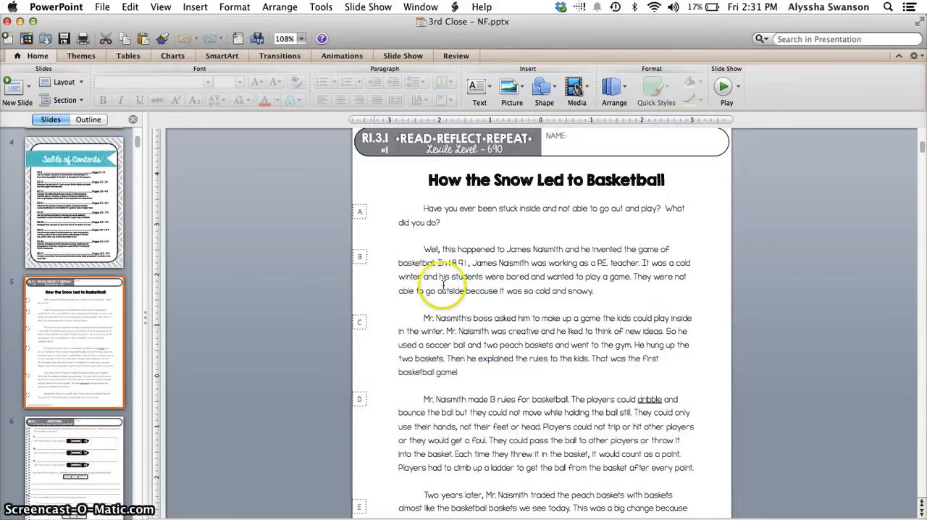
scroll(down, 3)
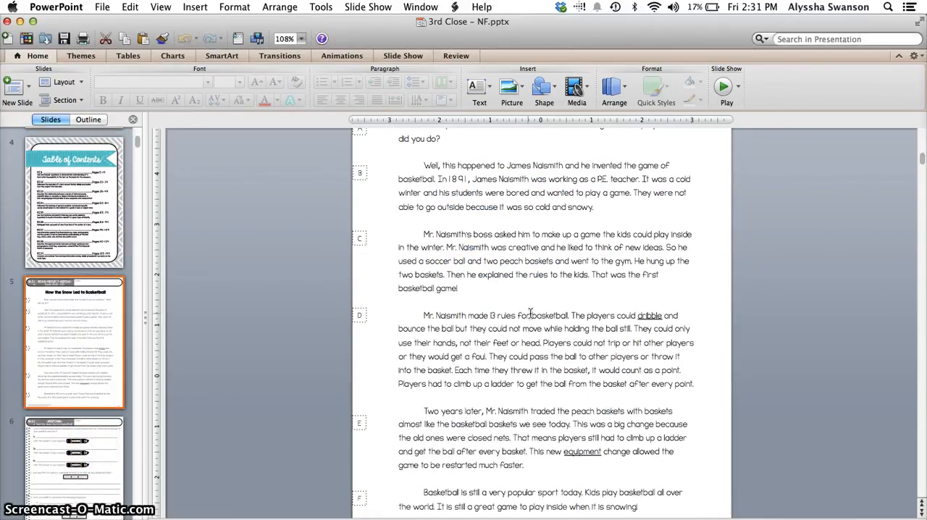
scroll(down, 3)
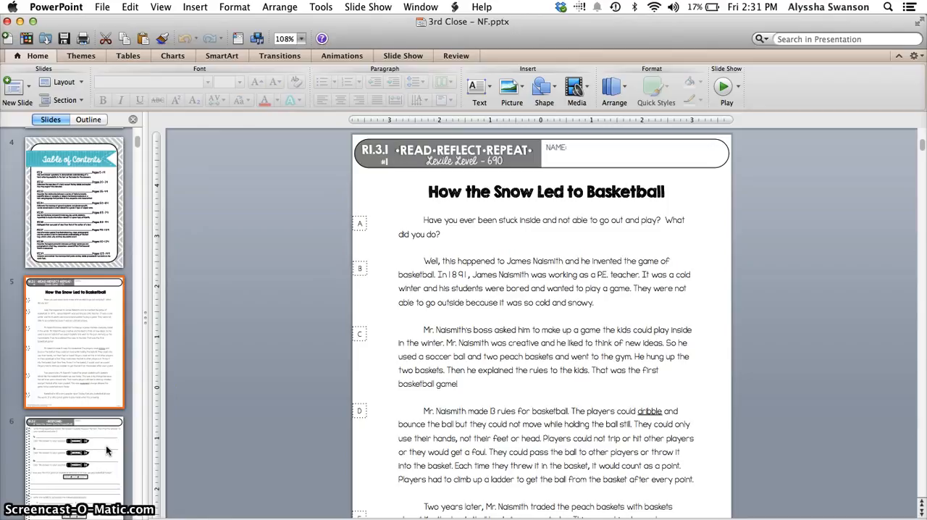
mouse_move(107, 451)
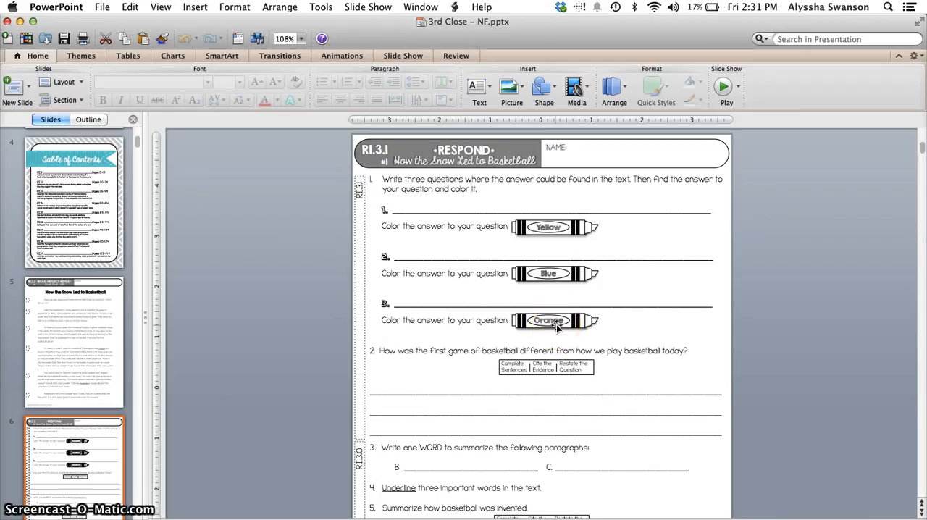
scroll(down, 3)
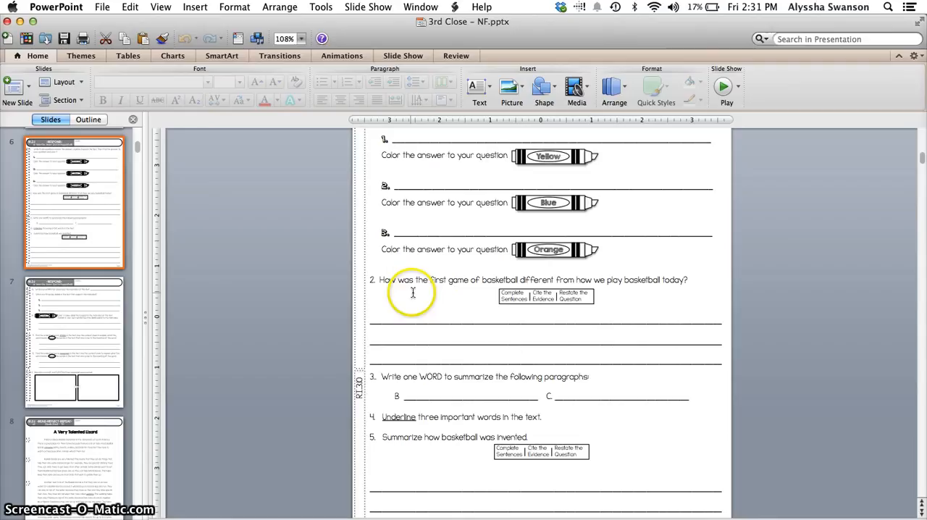
scroll(down, 3)
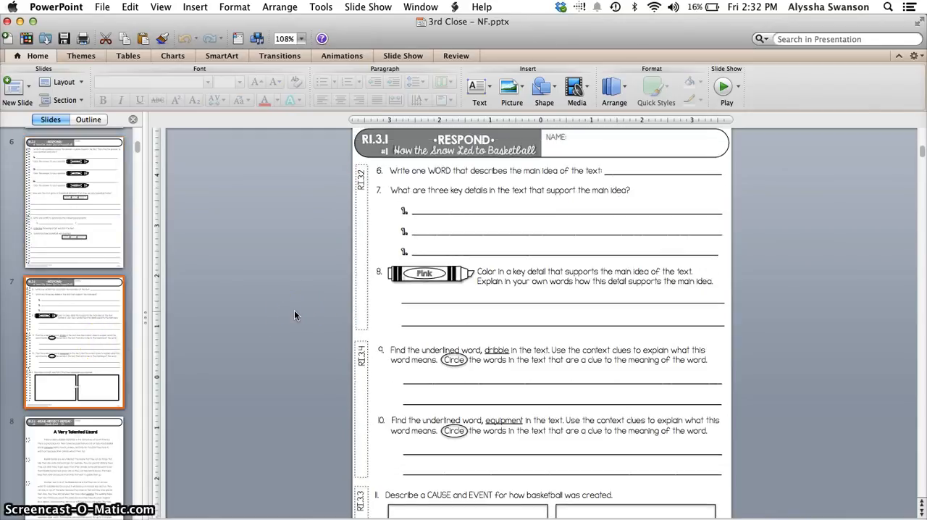
mouse_move(327, 244)
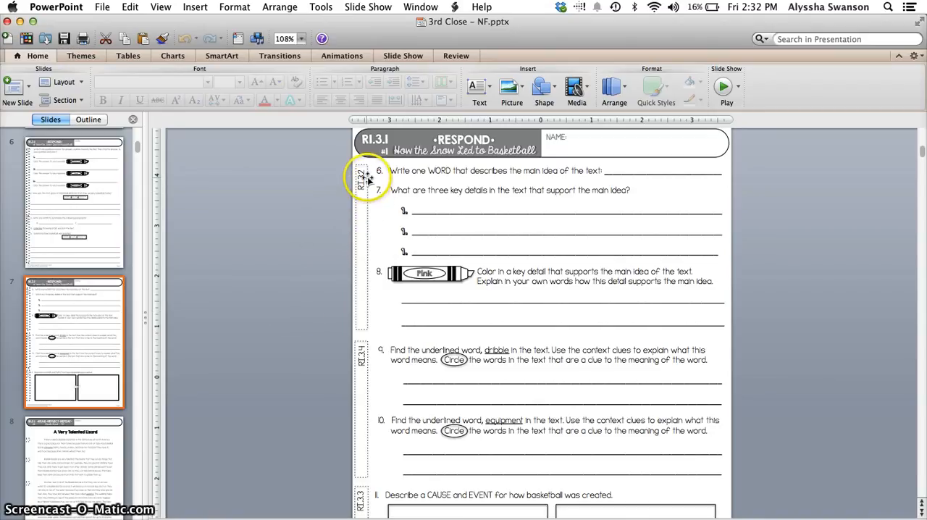
mouse_move(319, 241)
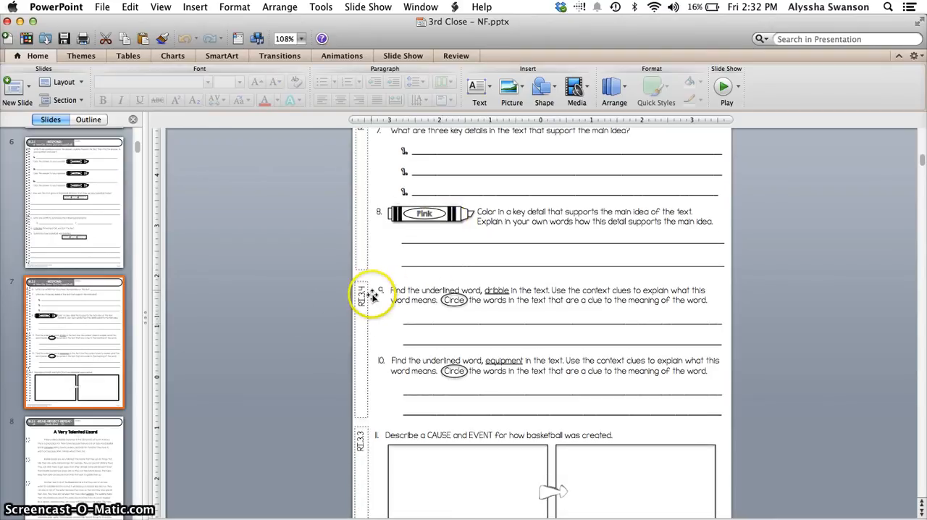
mouse_move(334, 323)
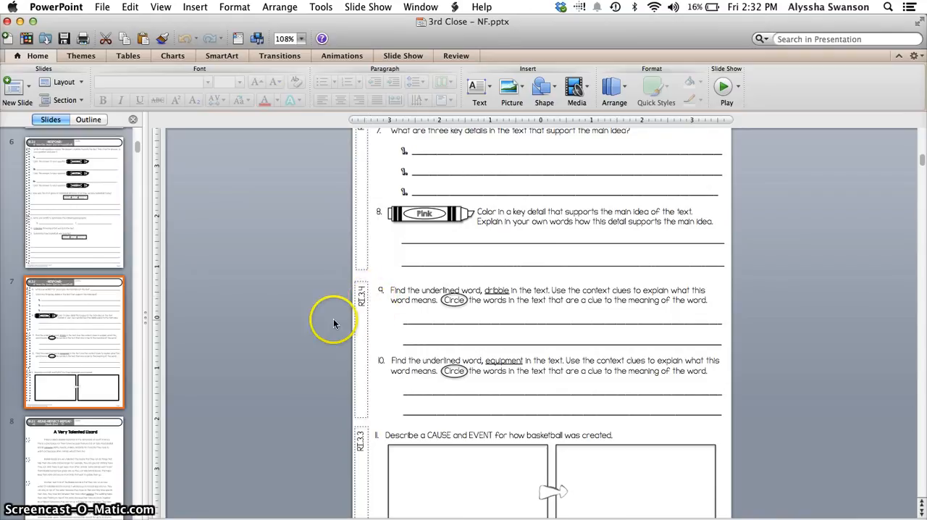
mouse_move(329, 342)
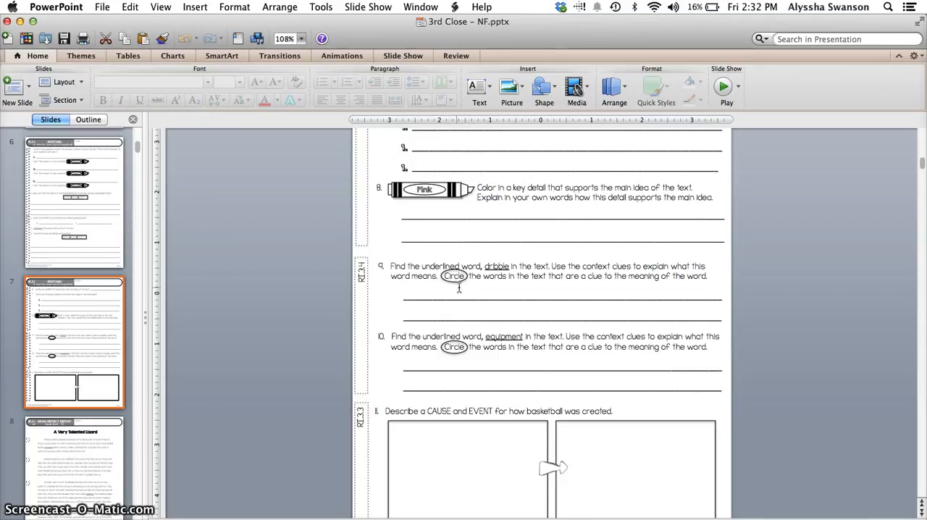
- Scroll slide 7 down to question 11's cause-and-event boxes
scroll(down, 3)
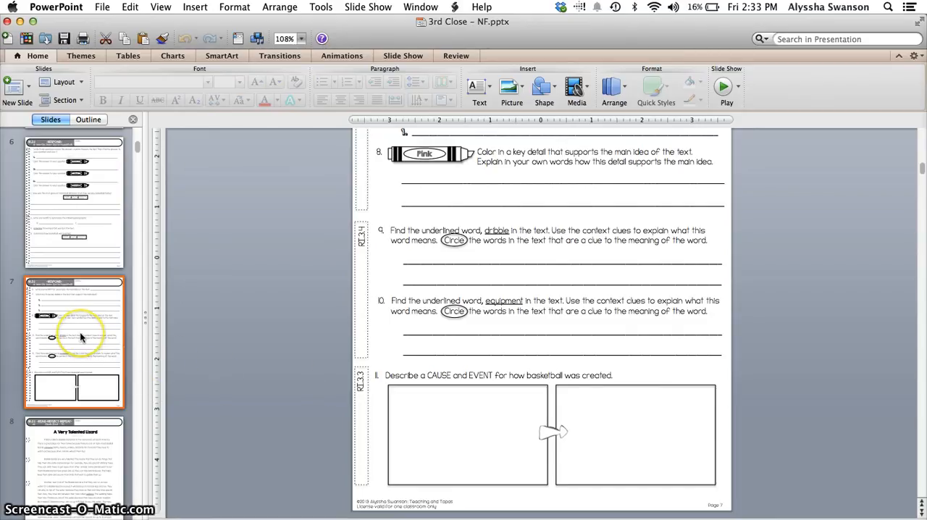
mouse_move(173, 274)
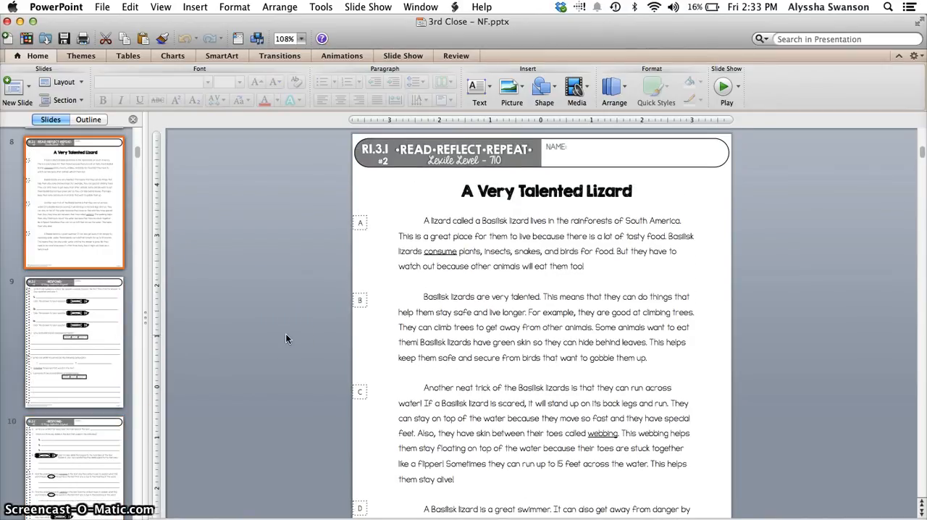
mouse_move(261, 330)
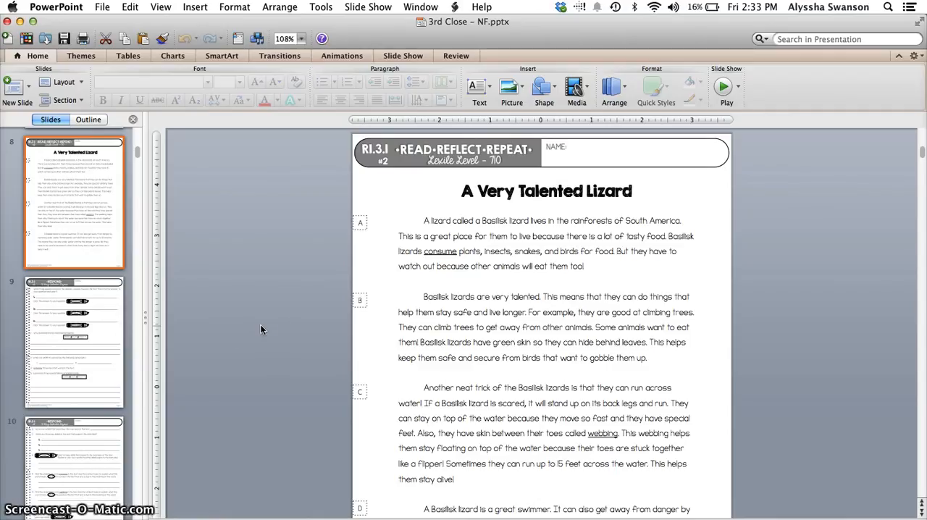
- Open slide 10, the A Very Talented Lizard Respond page with questions 6–11
click(74, 340)
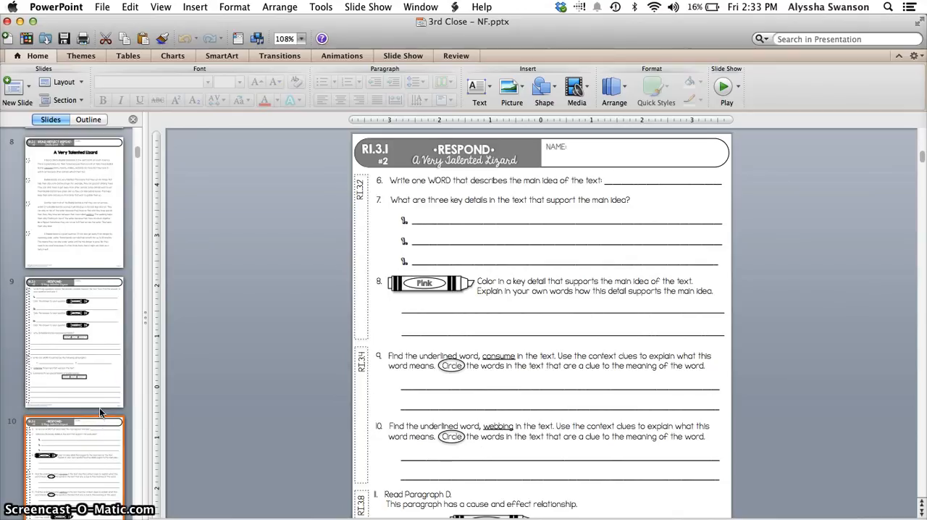
mouse_move(97, 326)
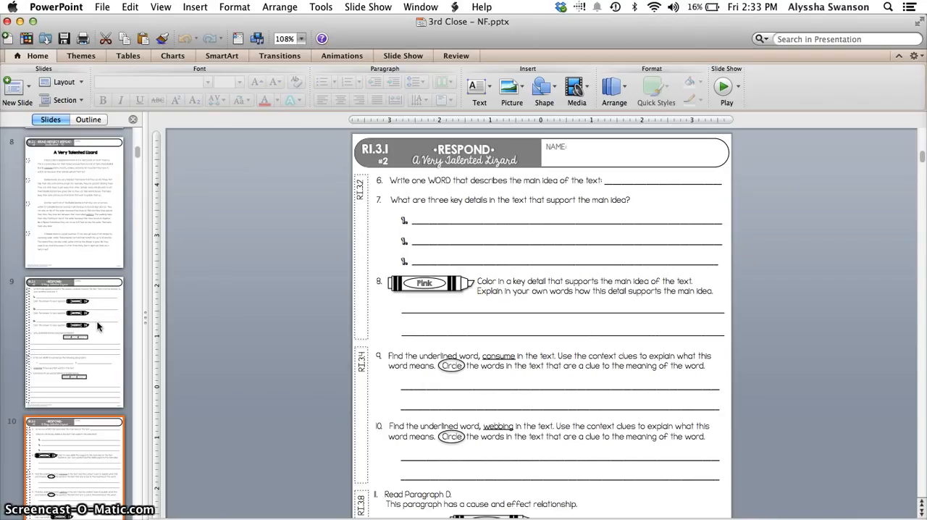
scroll(down, 3)
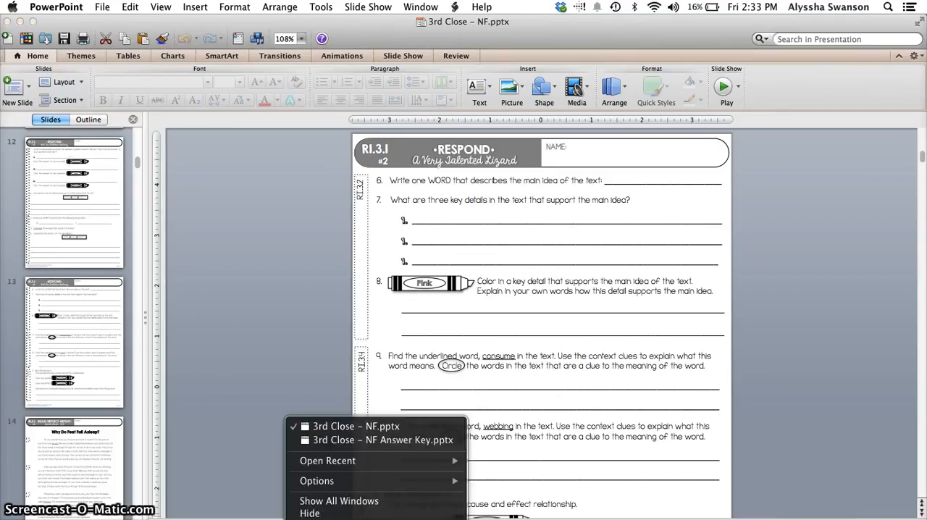
- Switch to 3rd Close – NF Answer Key.pptx and show slide 7's red sample answers
click(376, 439)
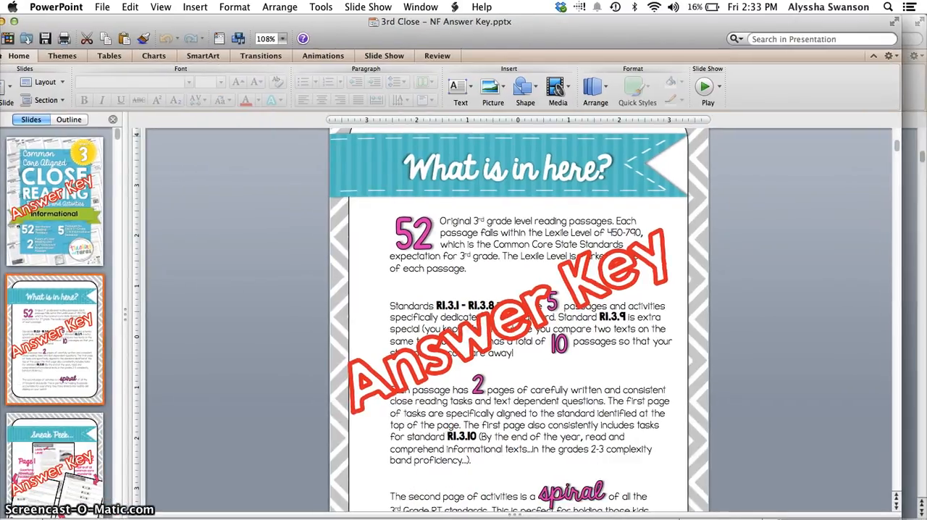
scroll(down, 3)
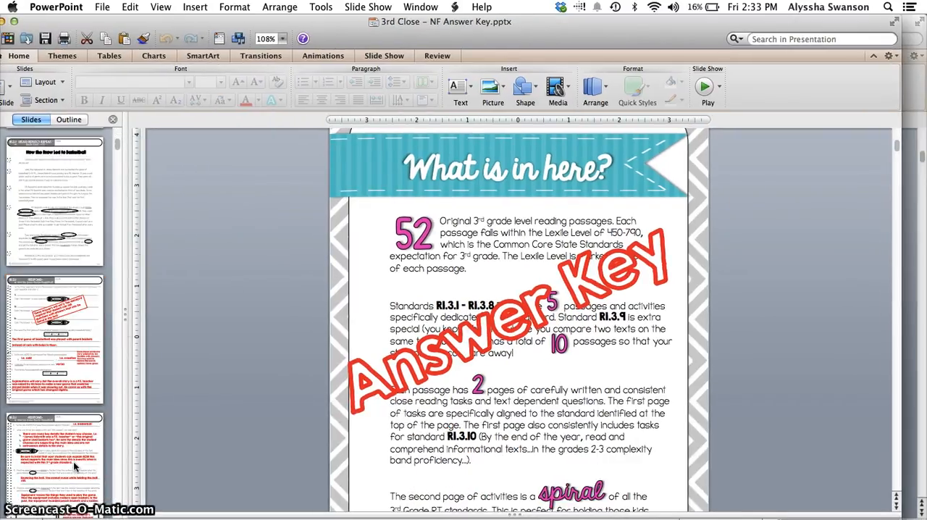
scroll(down, 3)
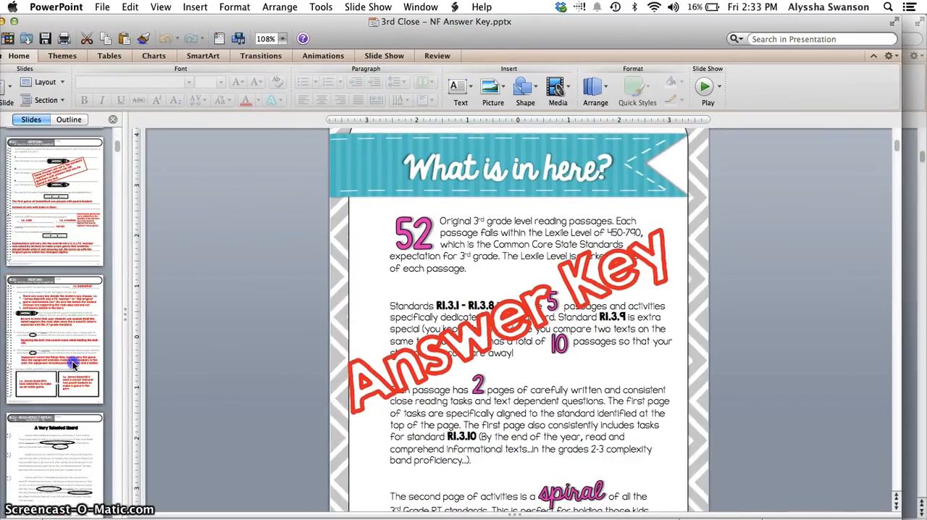
click(54, 333)
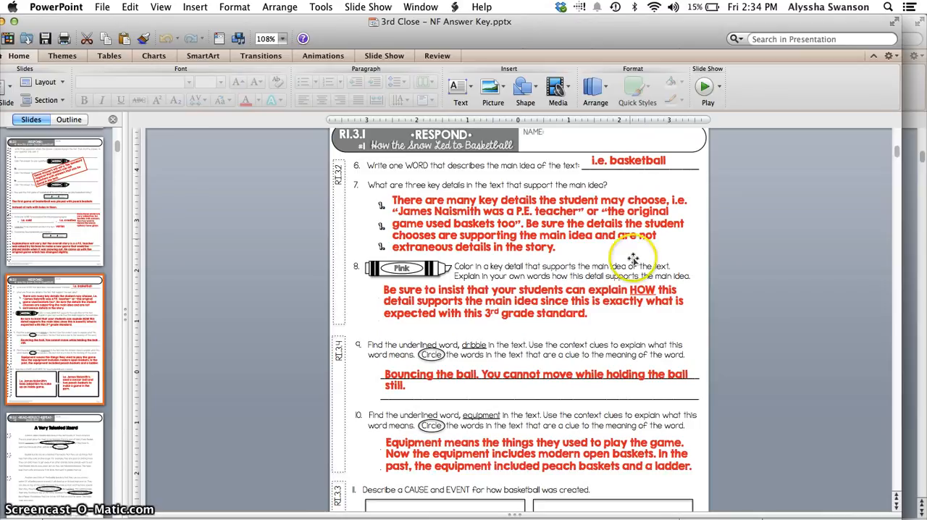
mouse_move(628, 394)
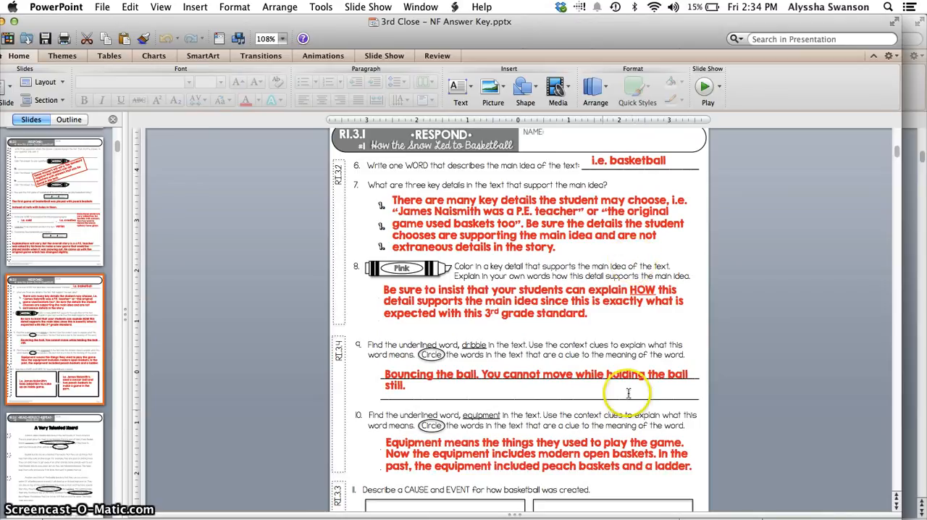
mouse_move(417, 291)
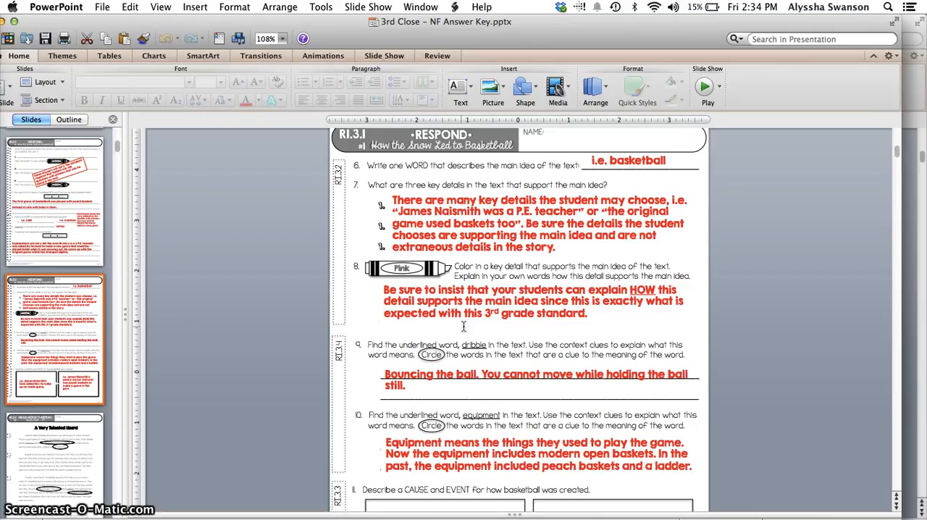
mouse_move(92, 347)
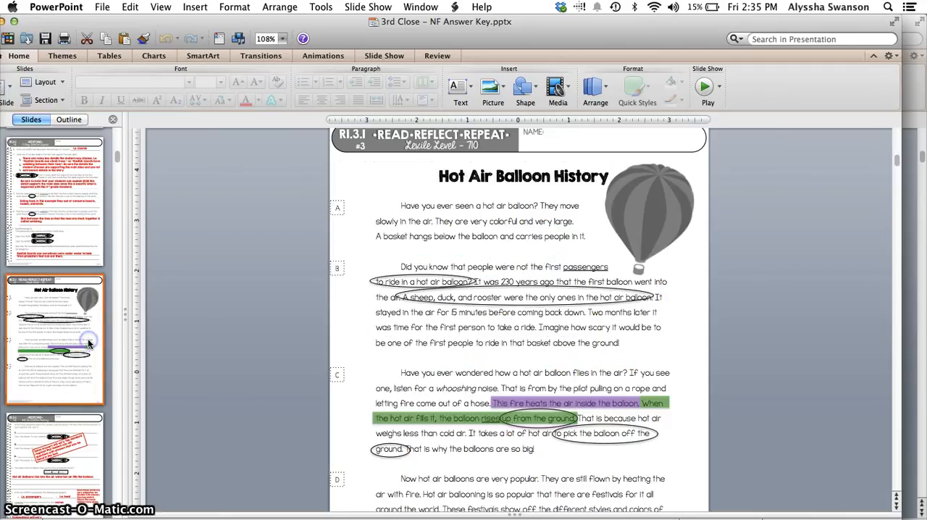
mouse_move(245, 360)
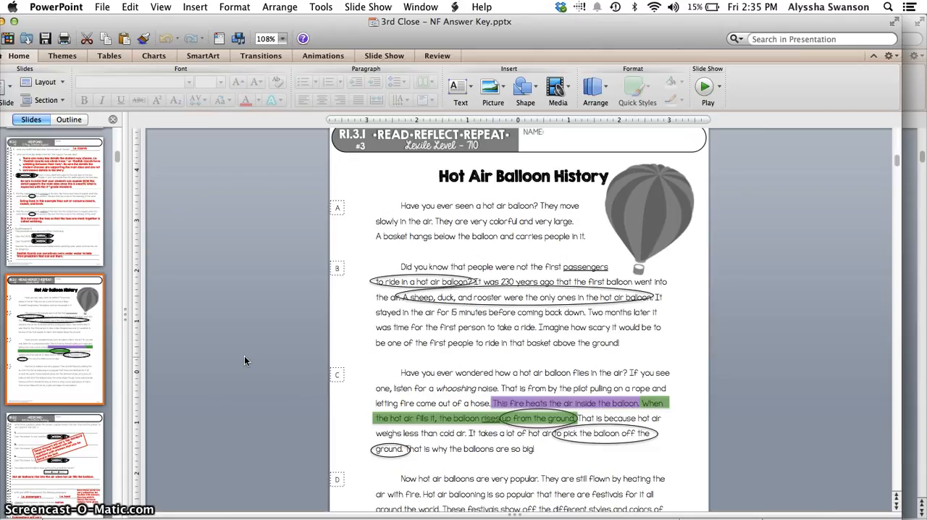
mouse_move(242, 438)
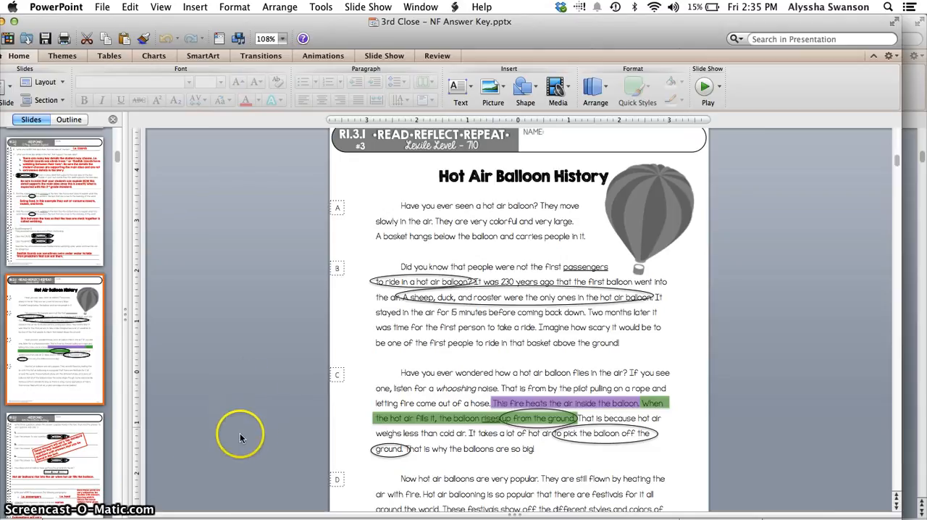